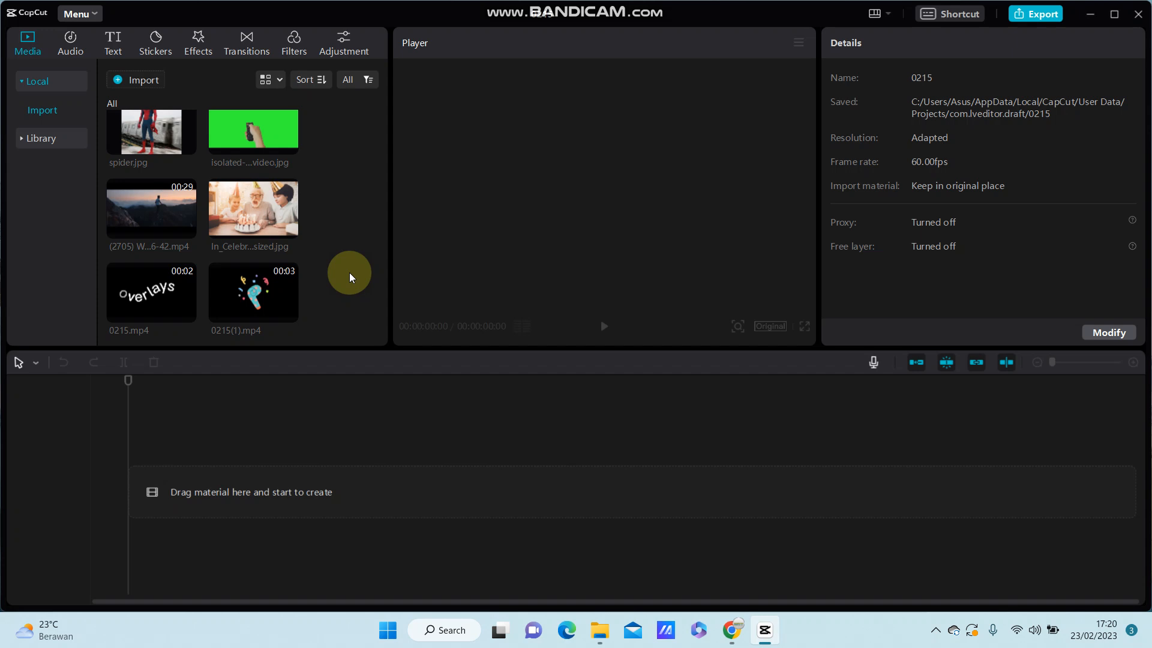
mouse_move(341, 257)
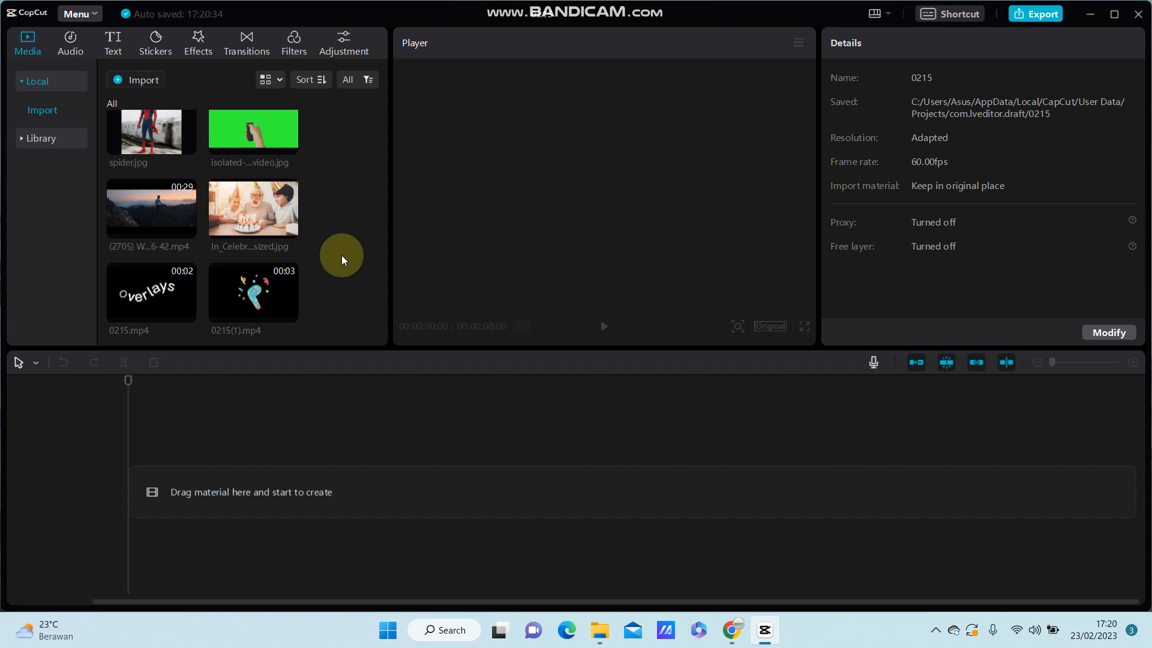
mouse_move(37, 139)
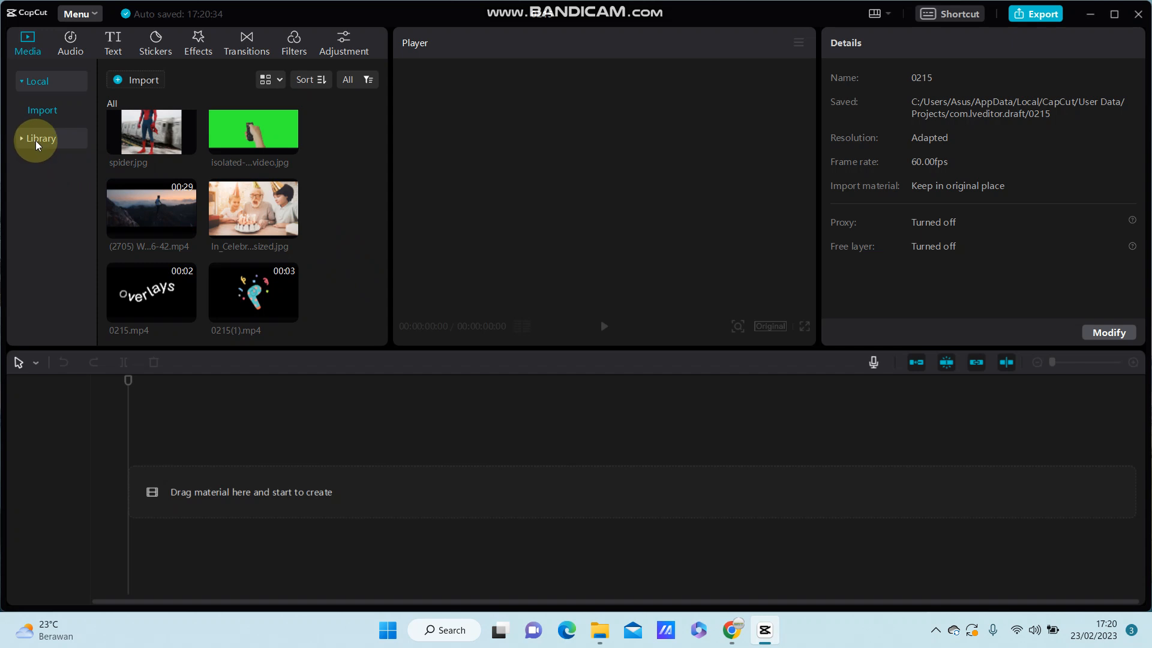
Add the B&W black 2-second stock clip to the timeline and show the Text panel
left_click(41, 138)
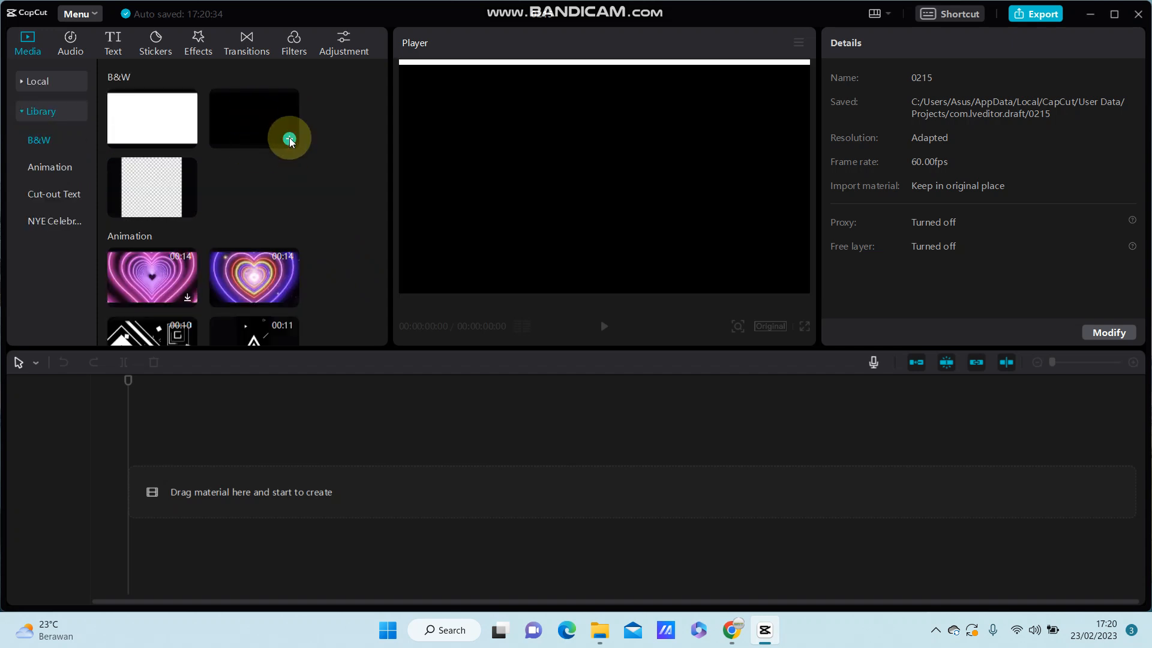
left_click(289, 139)
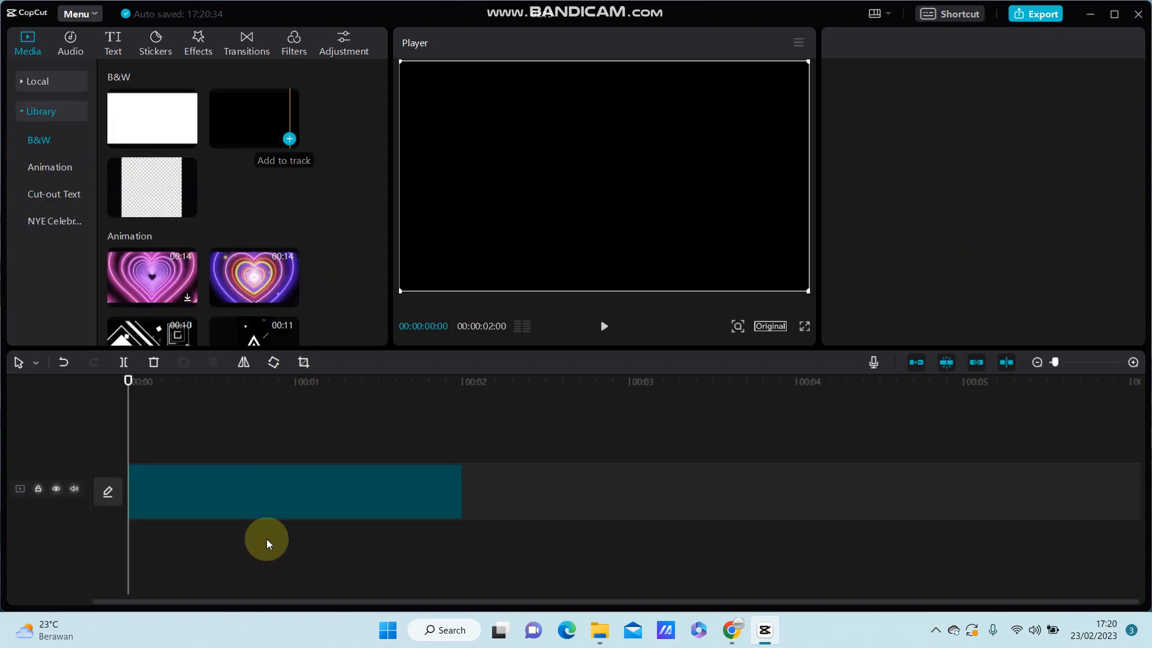
left_click(217, 382)
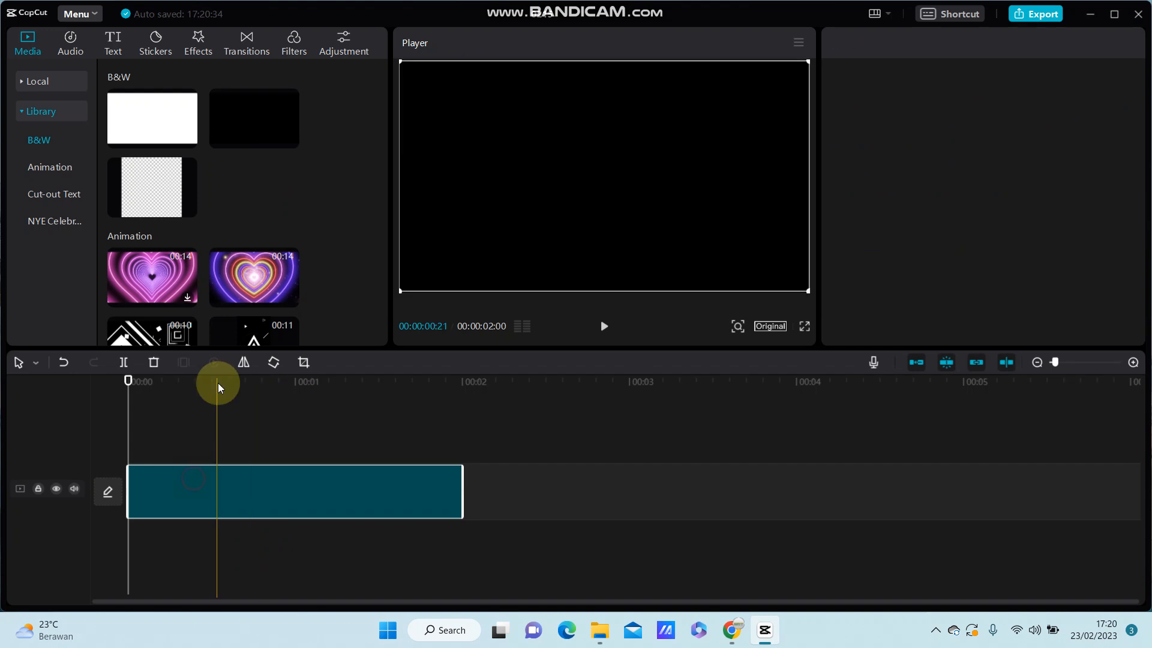
left_click(294, 492)
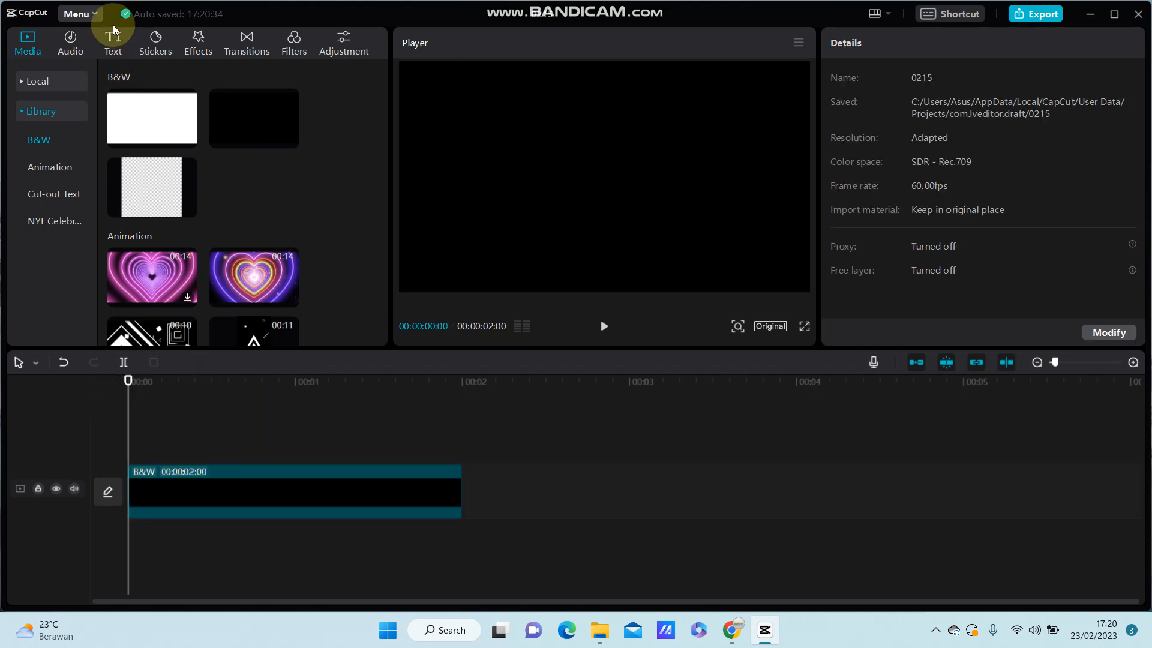
left_click(112, 43)
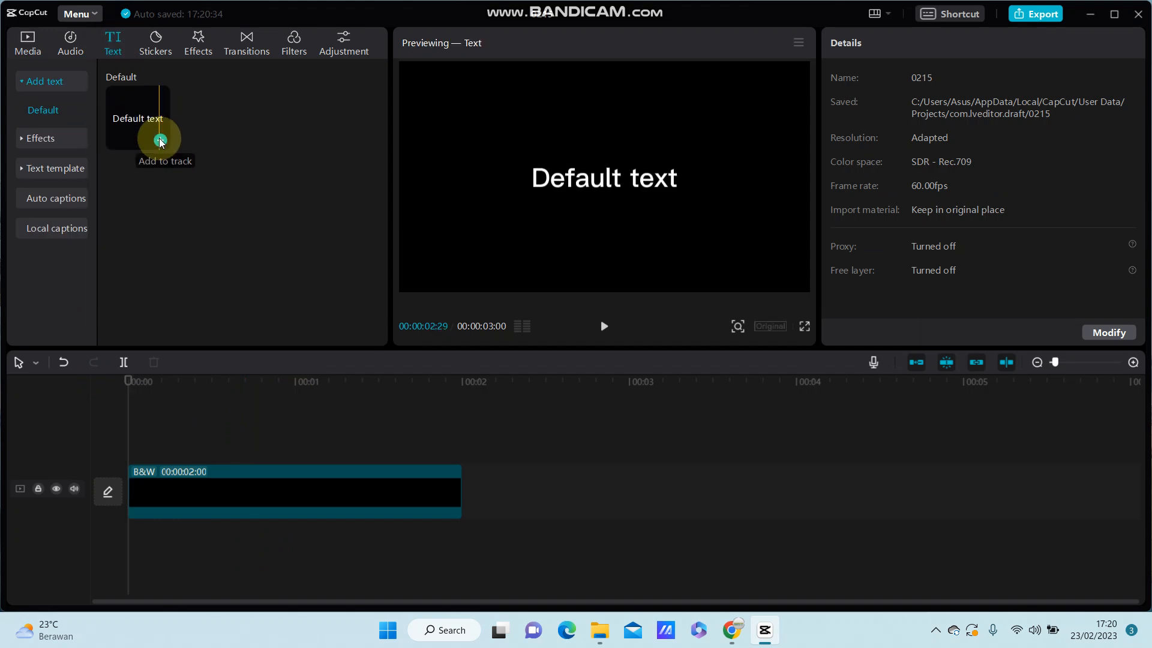
Add a default text clip reading 'MARVEL' in white at 212% scale with Background enabled
left_click(158, 141)
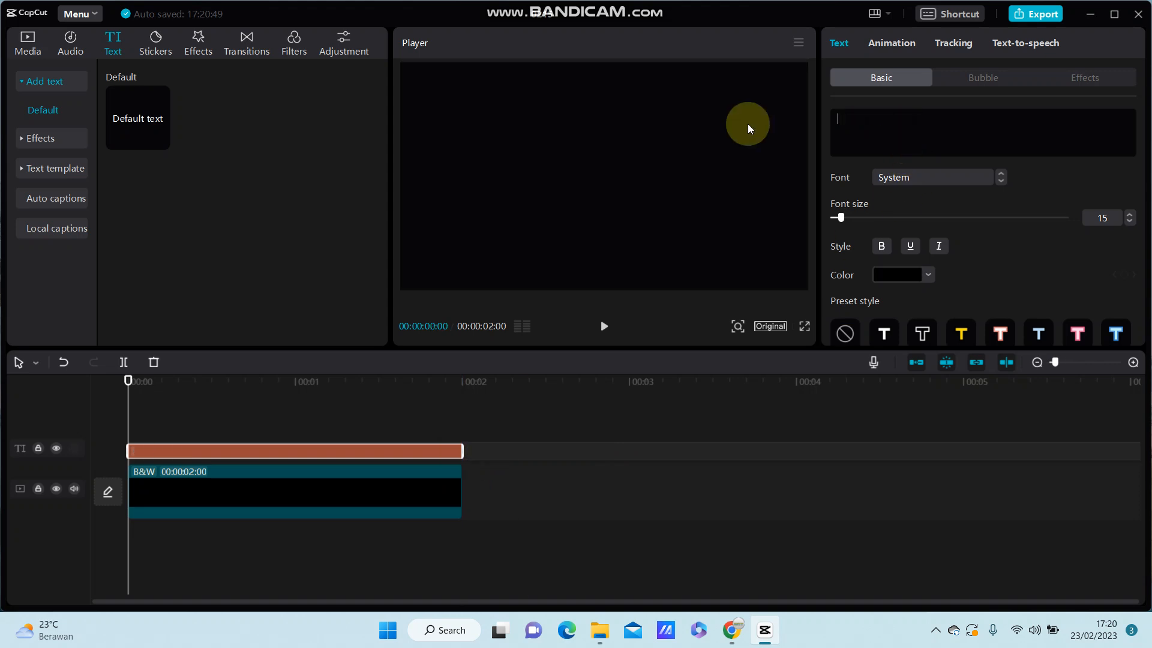
type("MARVEL")
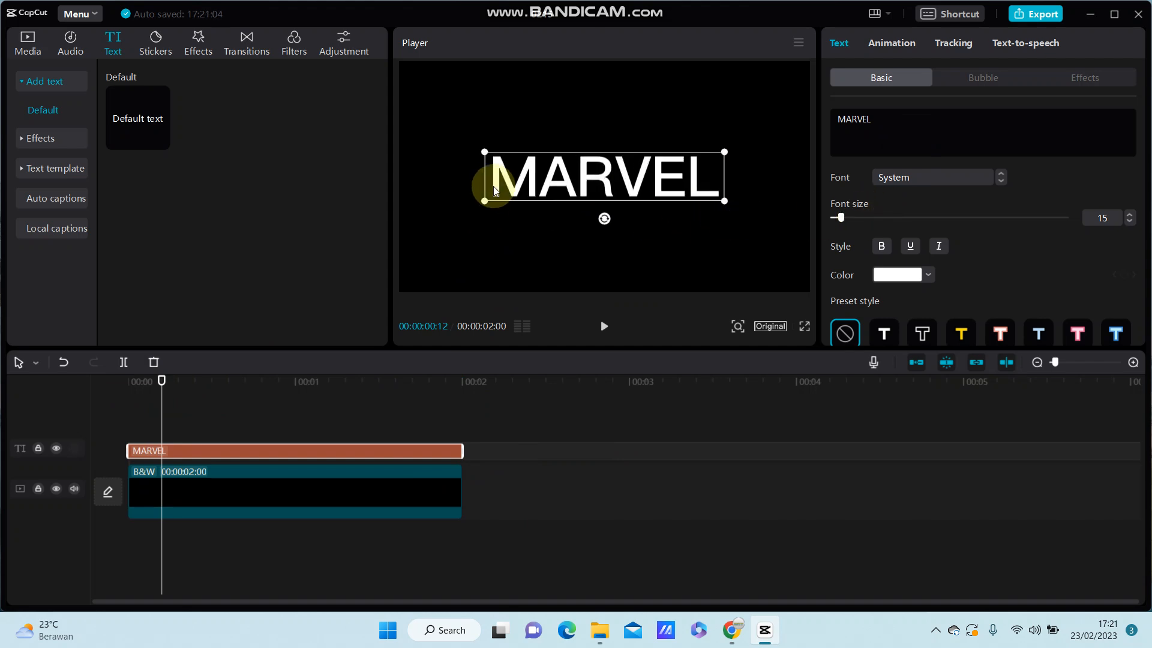
mouse_move(935, 208)
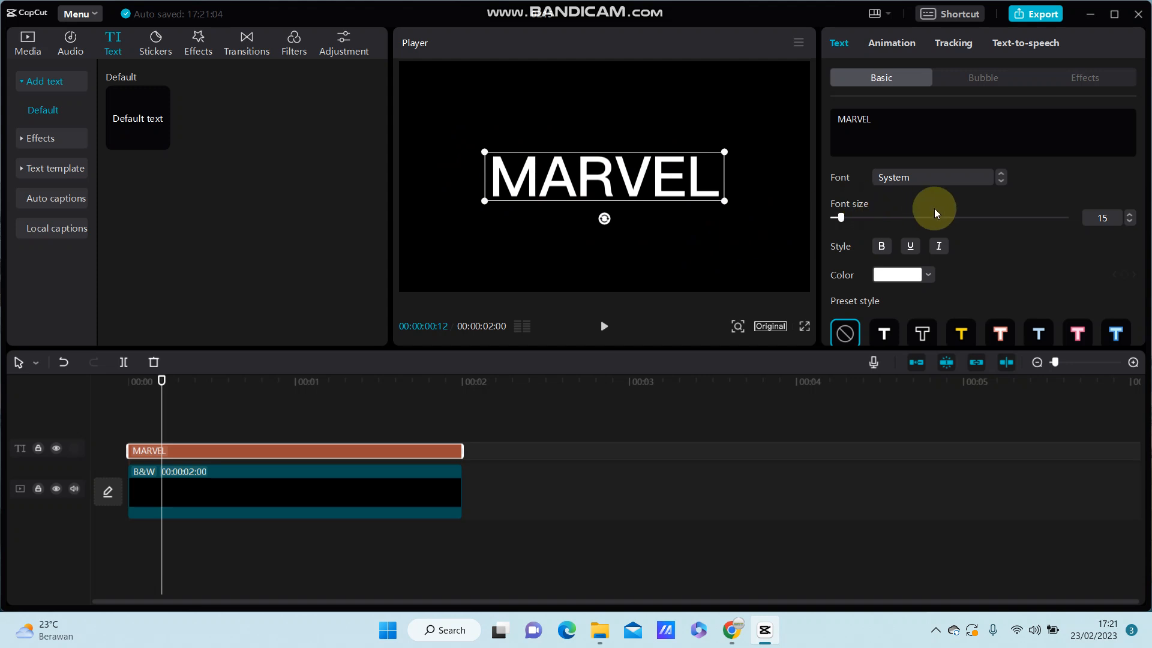
scroll("down", 3)
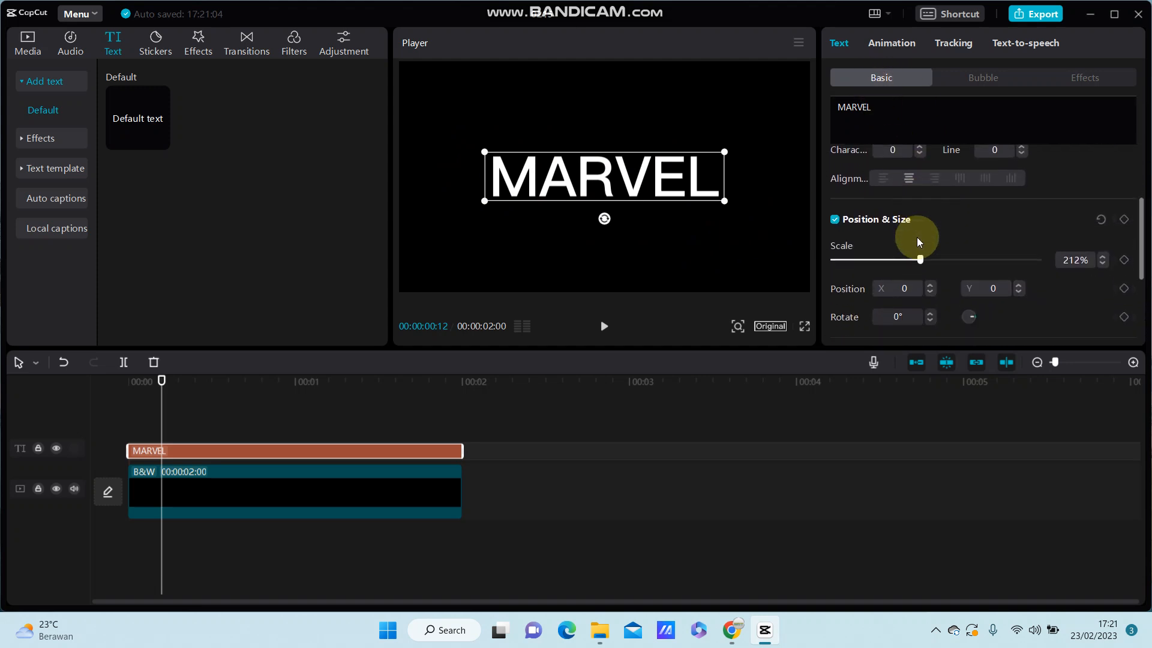
scroll("down", 3)
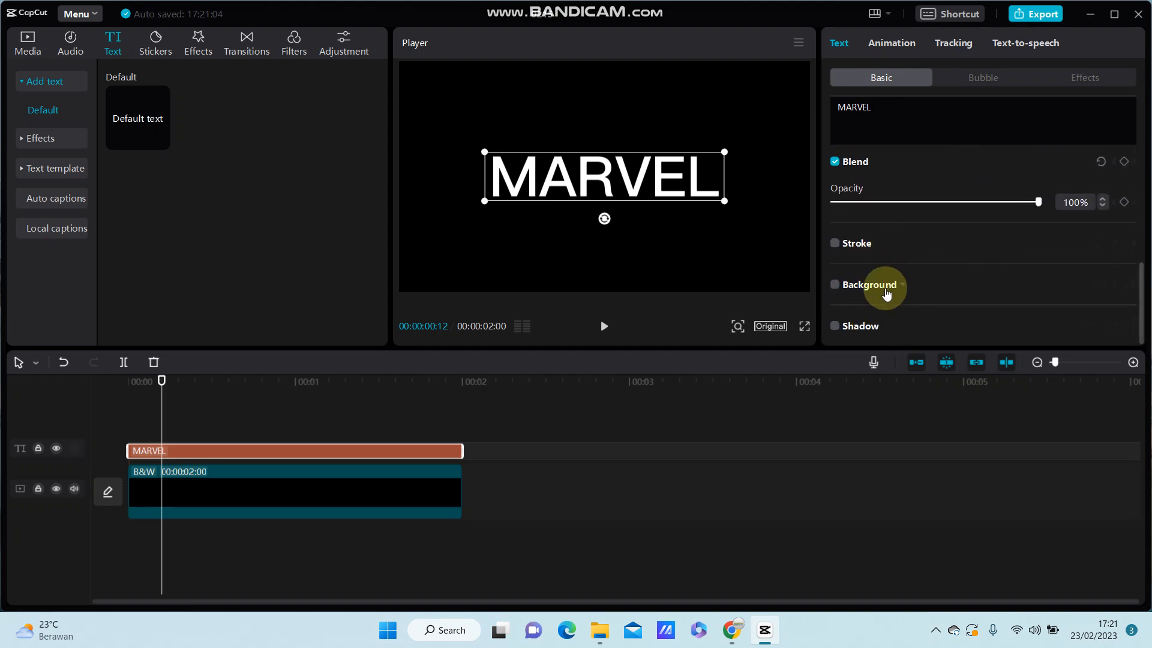
left_click(835, 284)
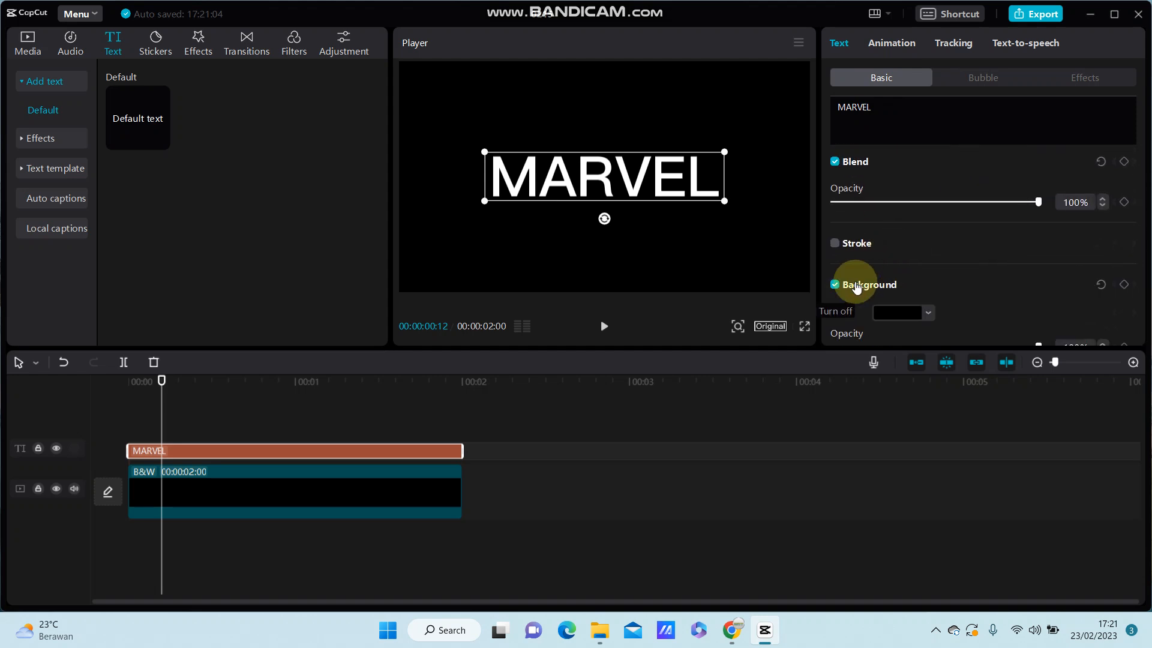
Set the MARVEL background colour to red at 82% opacity
left_click(928, 259)
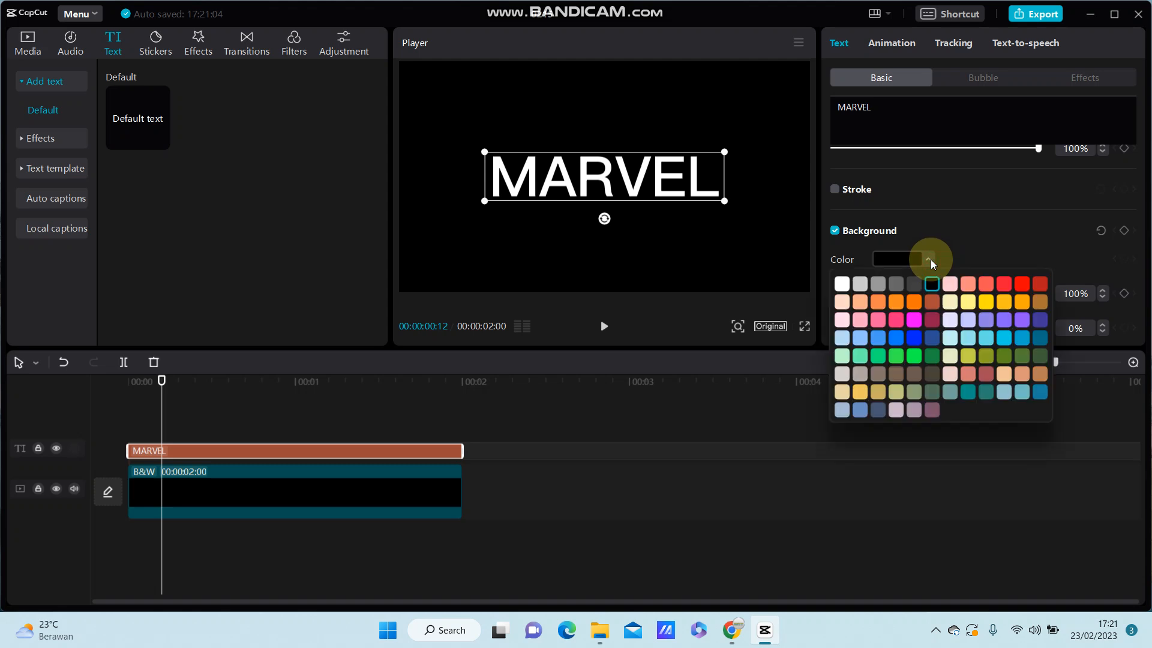
left_click(1020, 284)
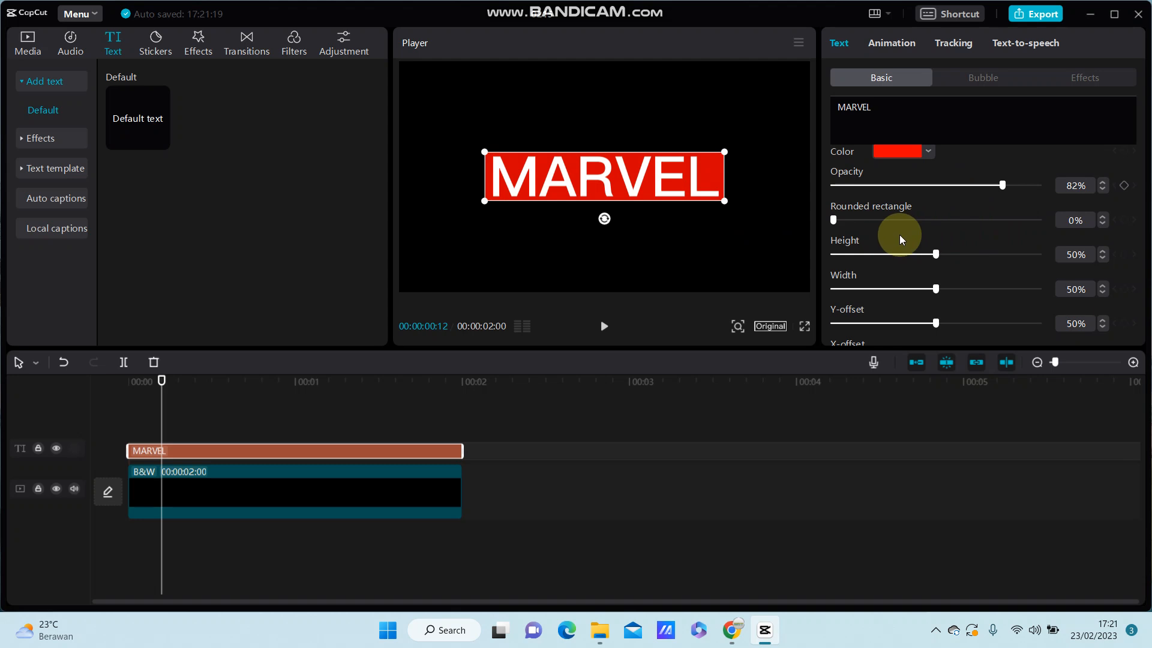
mouse_move(852, 217)
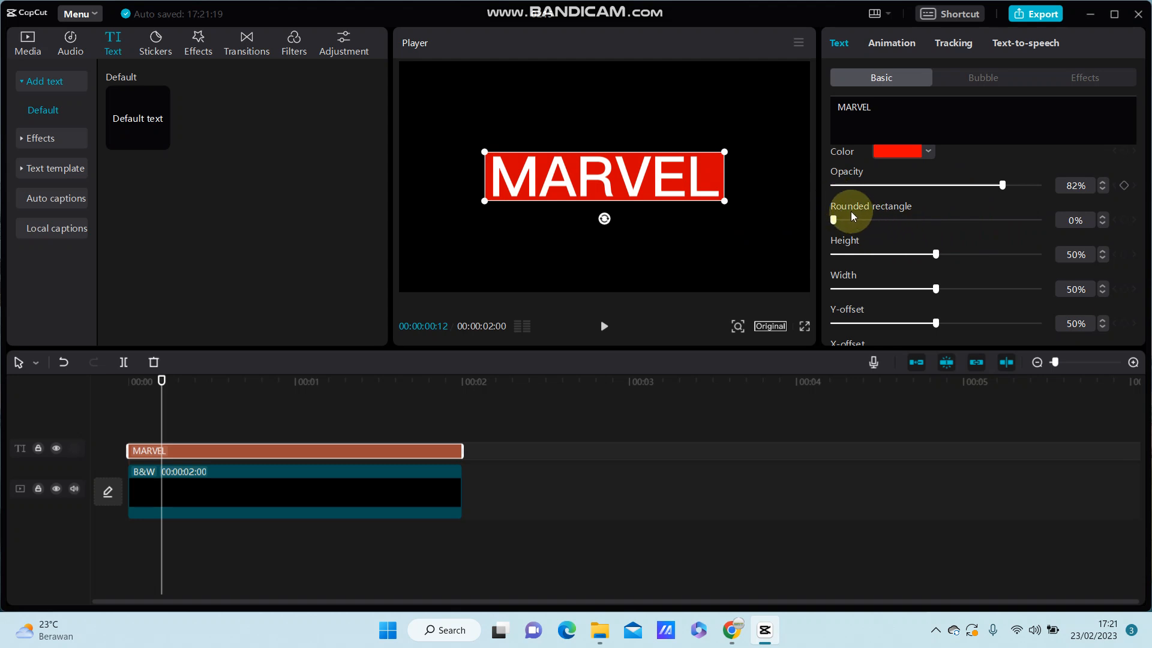
scroll("down", 3)
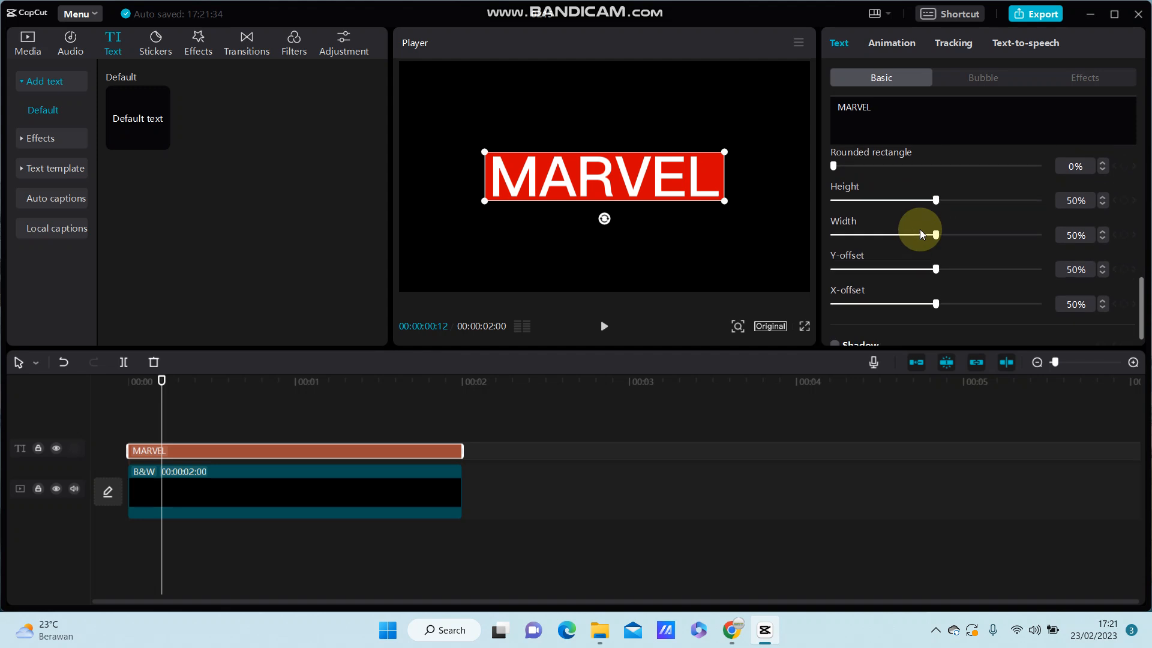
mouse_move(916, 284)
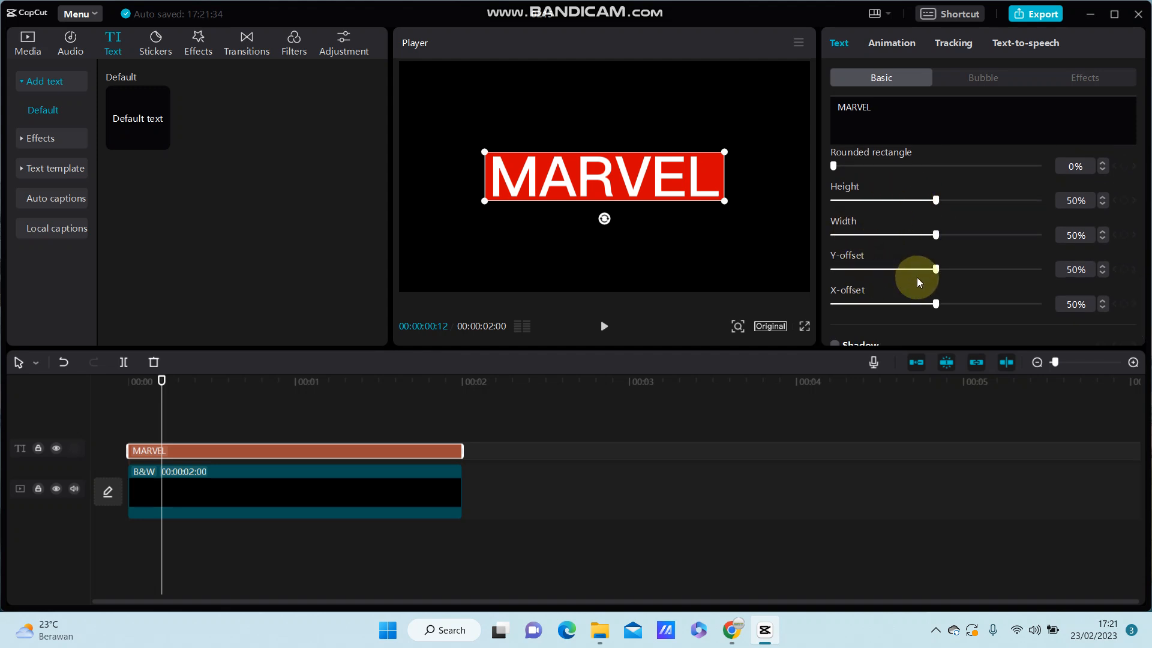
scroll("up", 3)
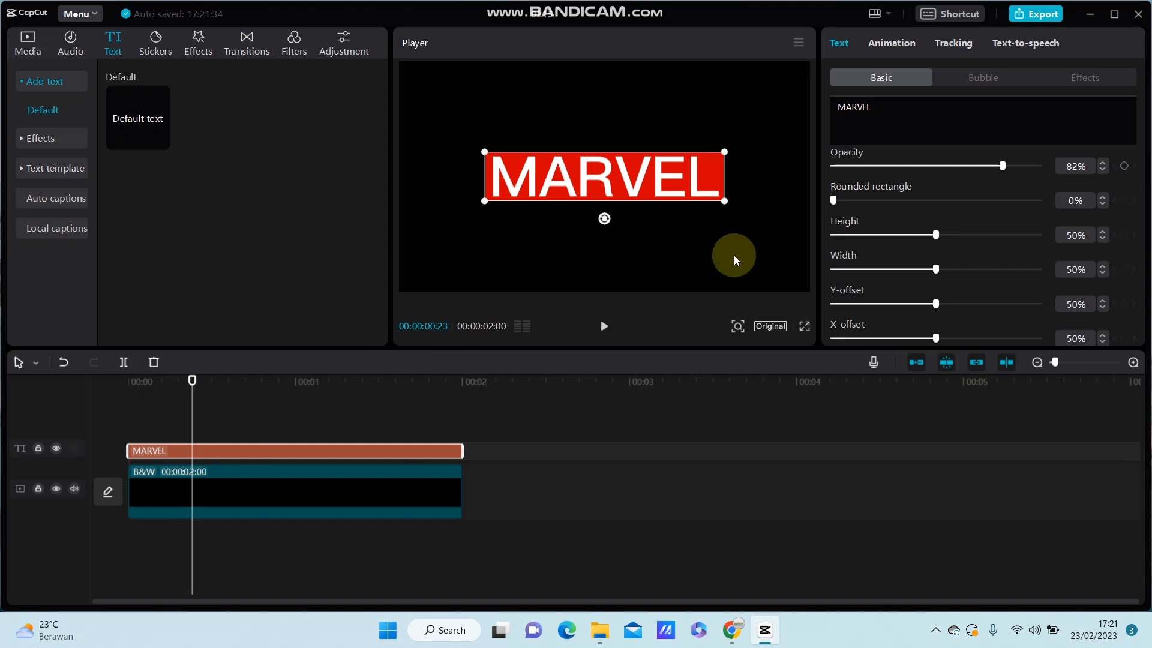
left_click(294, 492)
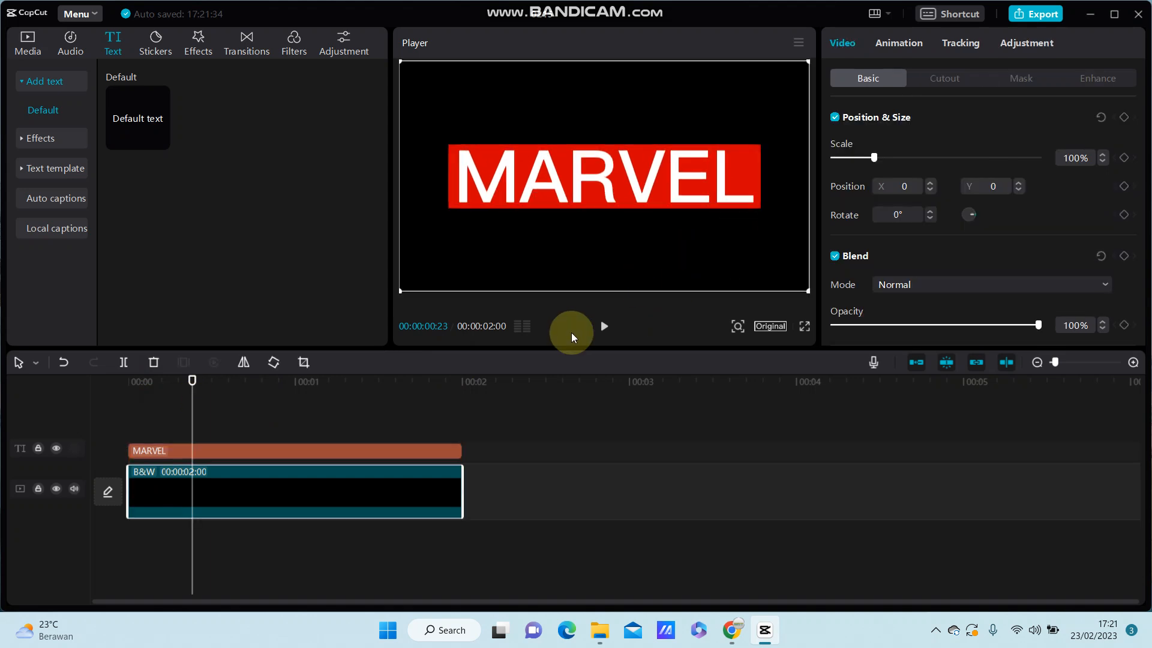